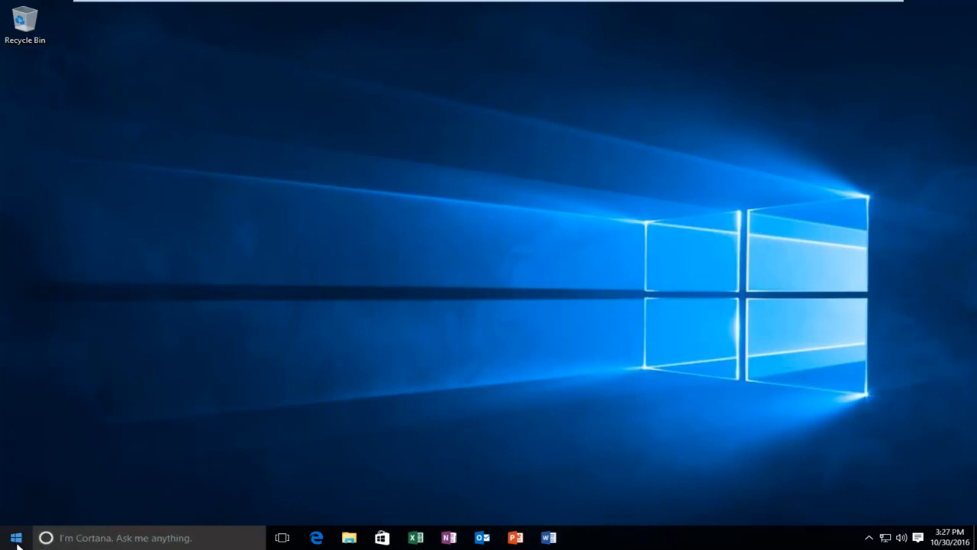
Launch regedit through the Run dialog from the Start button's quick-access menu.
right_click(15, 537)
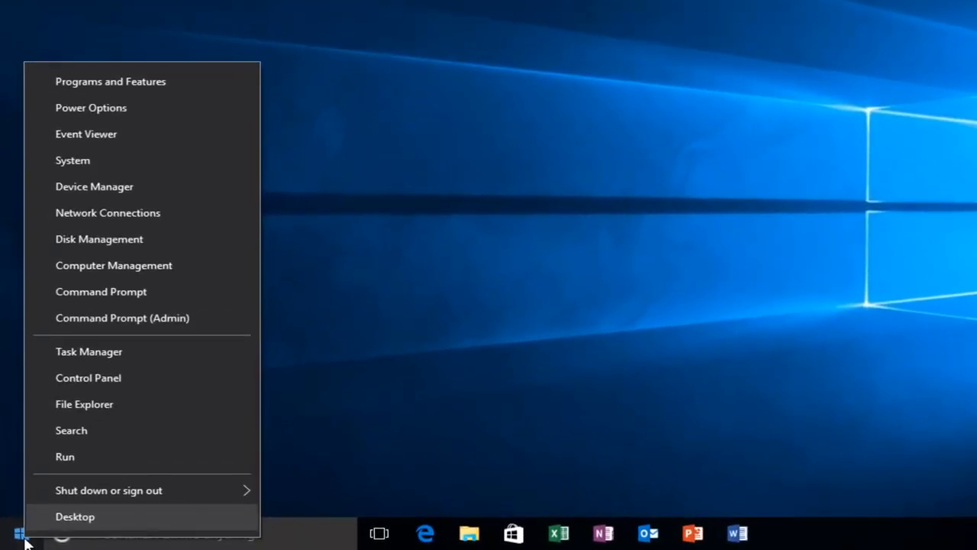
mouse_move(84, 464)
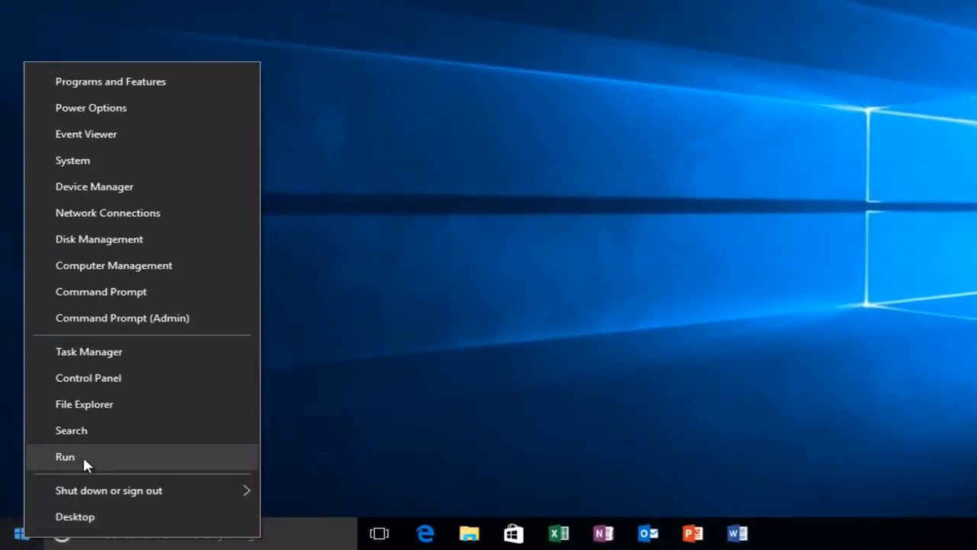
left_click(64, 455)
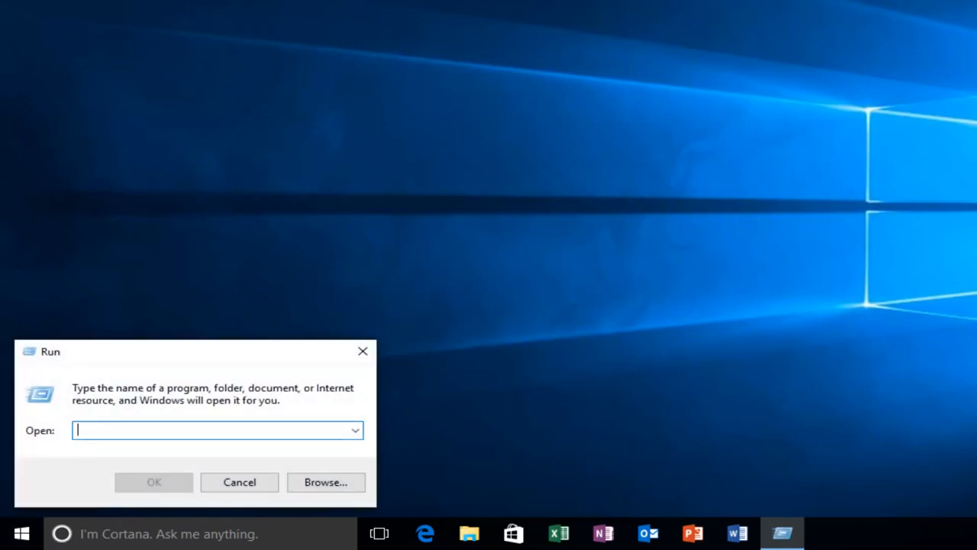
type("regedit")
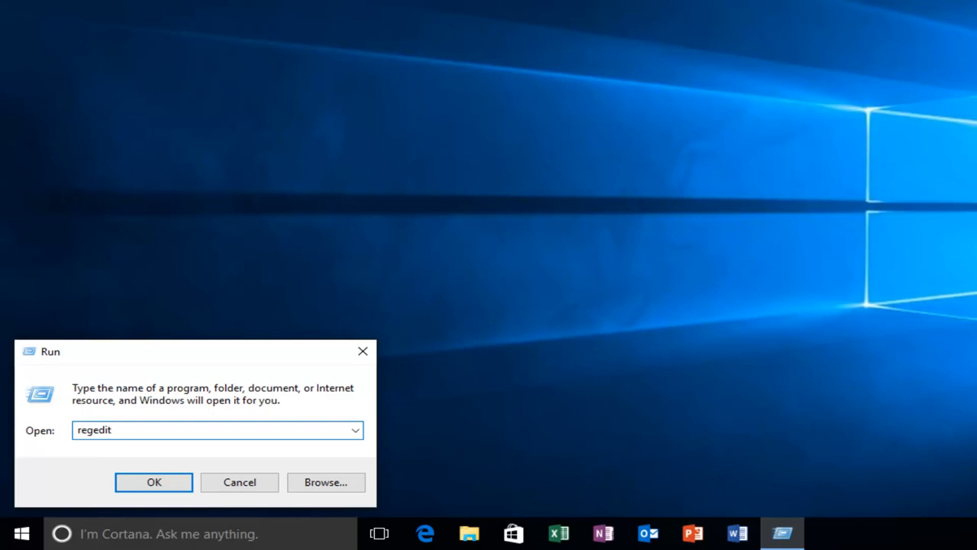
mouse_move(128, 476)
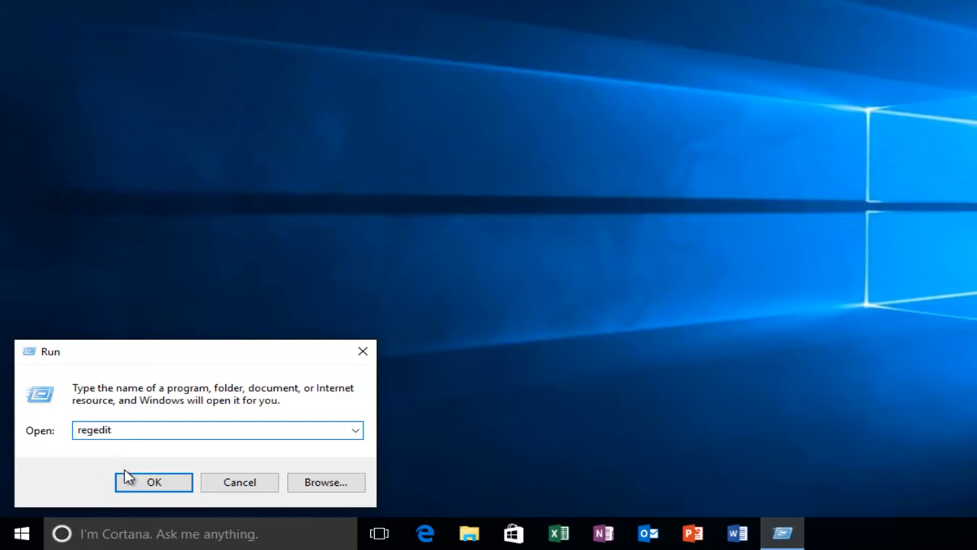
left_click(153, 482)
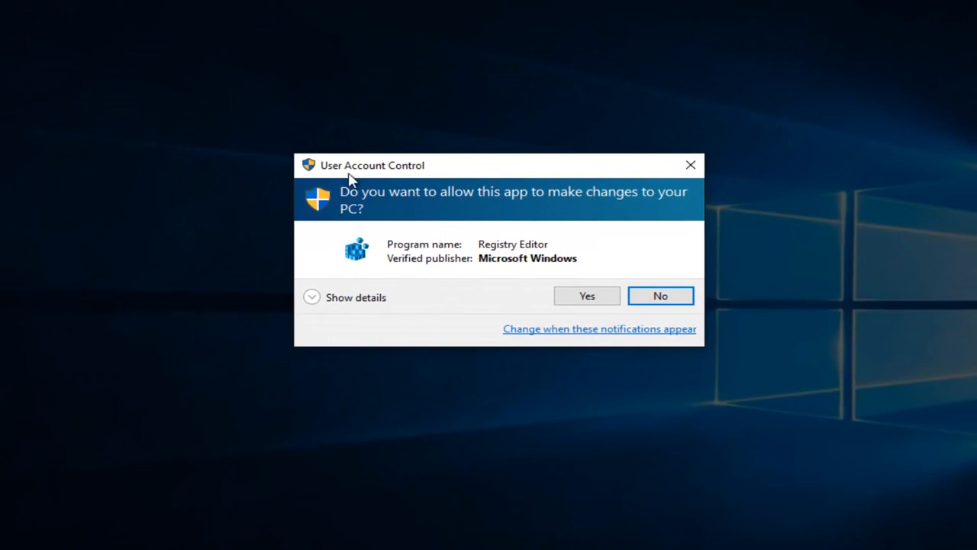
Allow the UAC prompt, expand HKEY_CLASSES_ROOT and scroll down to the Directory key.
left_click(586, 297)
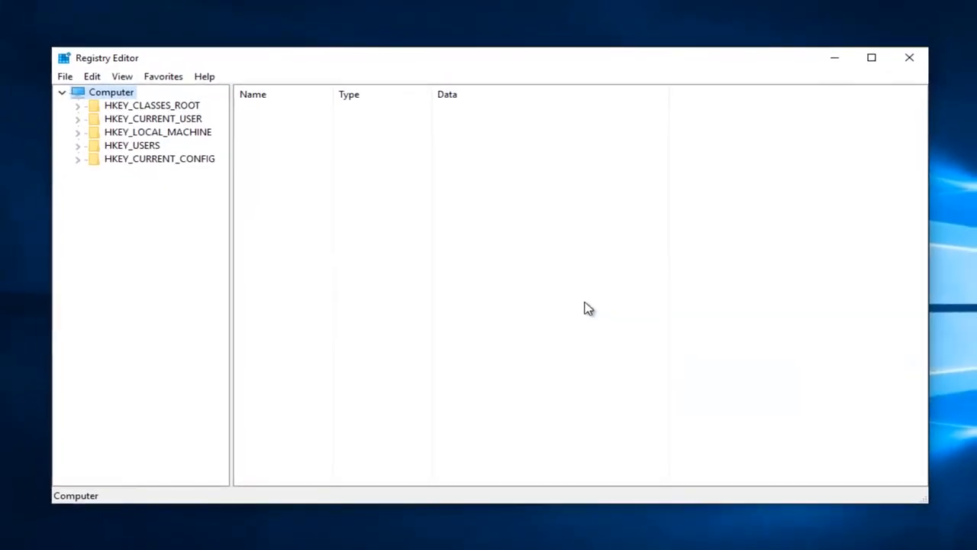
left_click(153, 104)
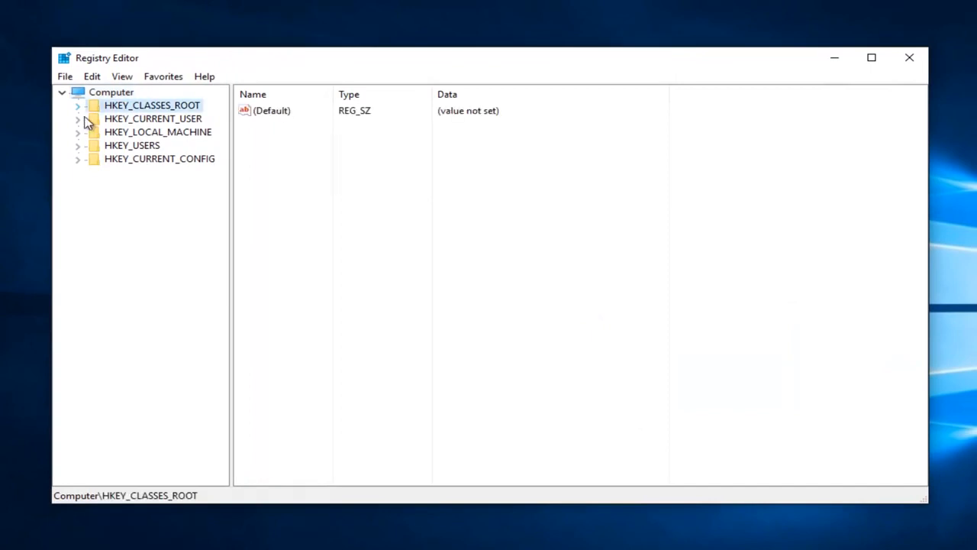
mouse_move(125, 105)
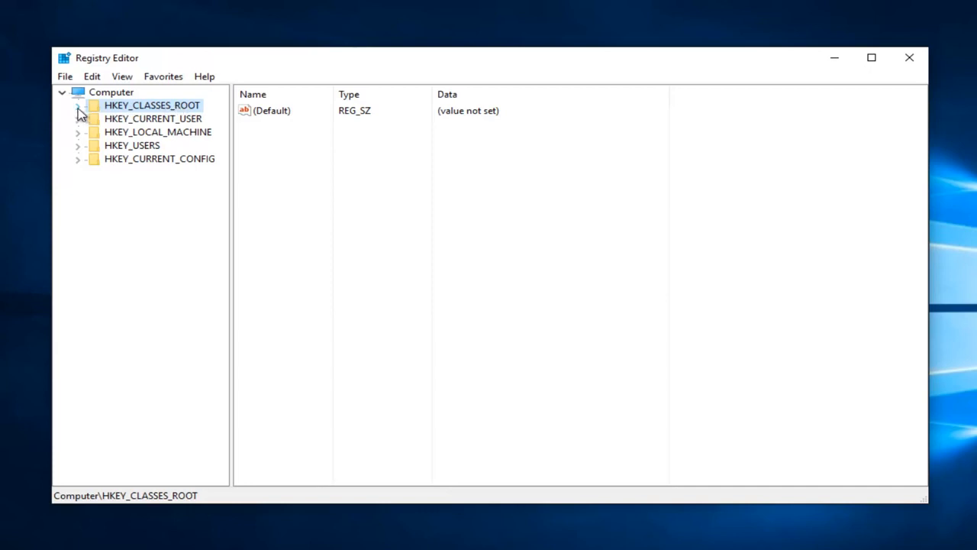
left_click(79, 104)
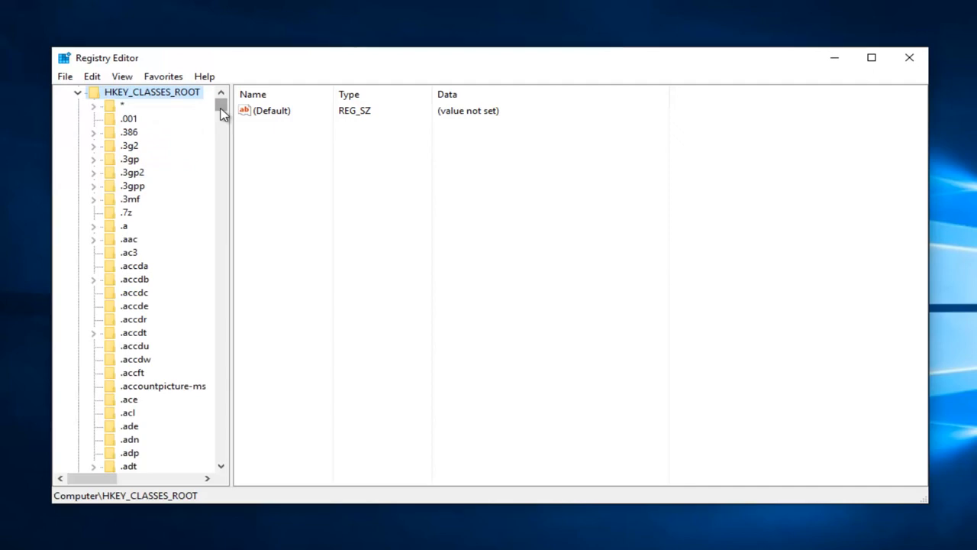
left_click_drag(222, 107, 221, 114)
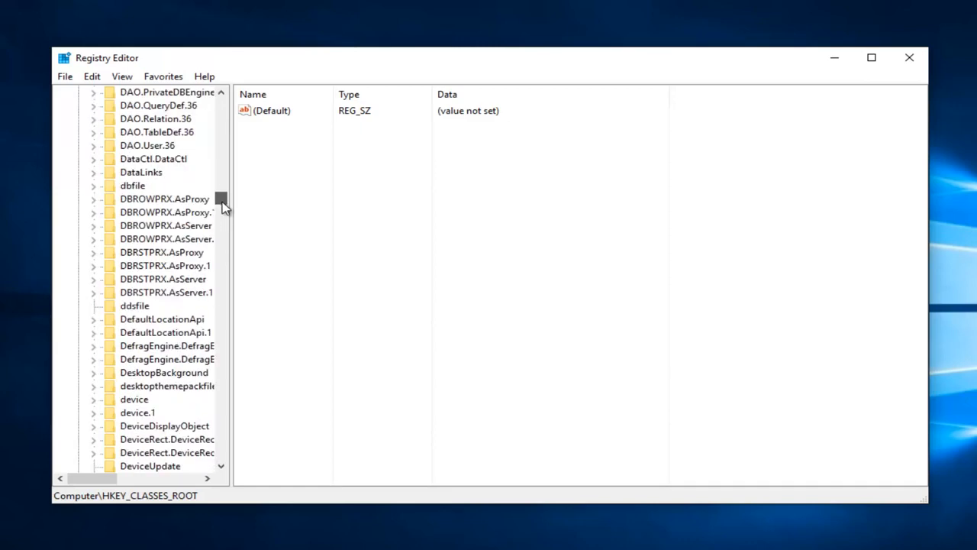
scroll("down", 3)
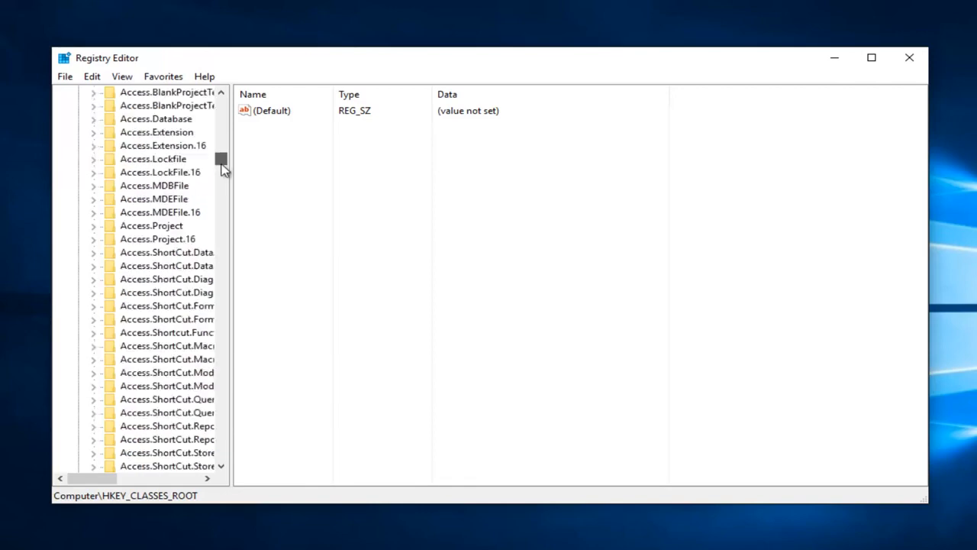
scroll("down", 3)
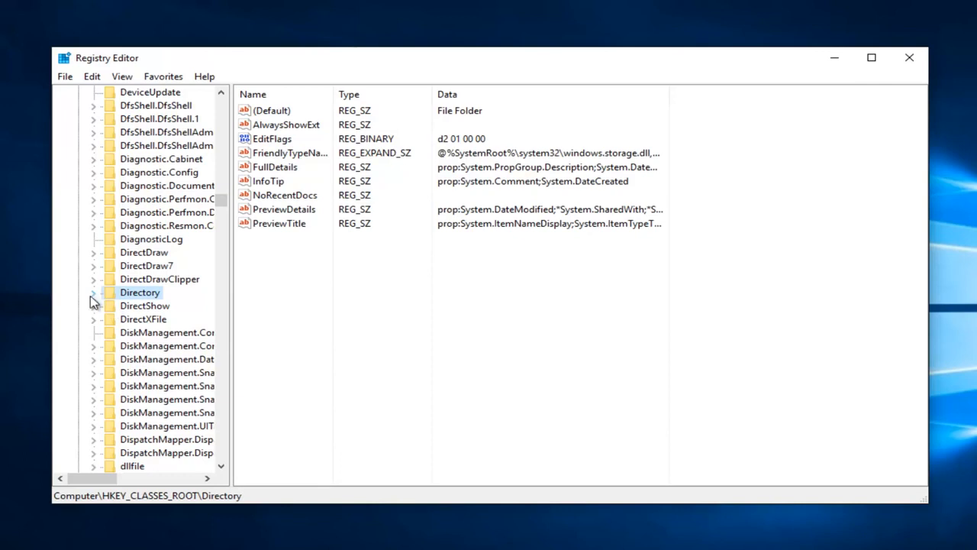
Expand Directory, Background, shellex and ContextMenuHandlers to list the handler subkeys.
left_click(91, 291)
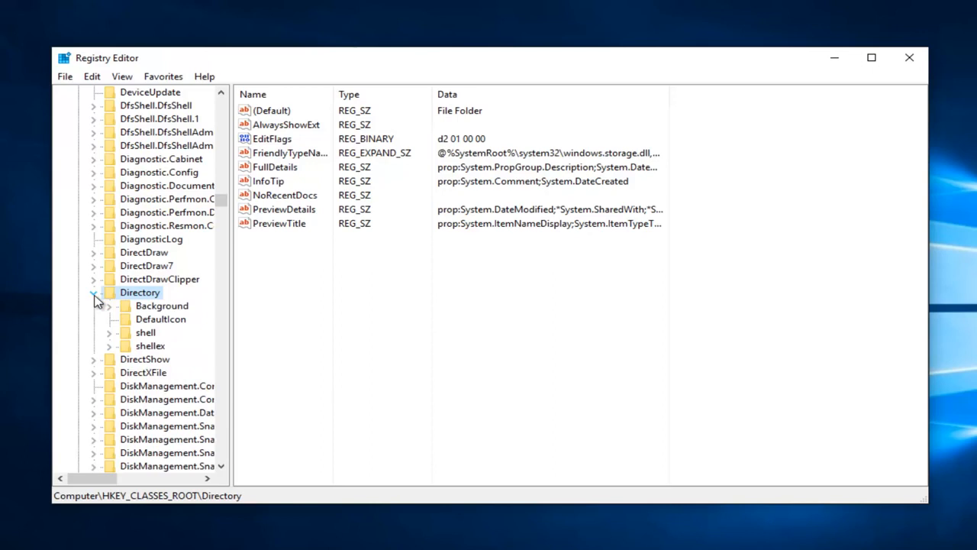
left_click(93, 293)
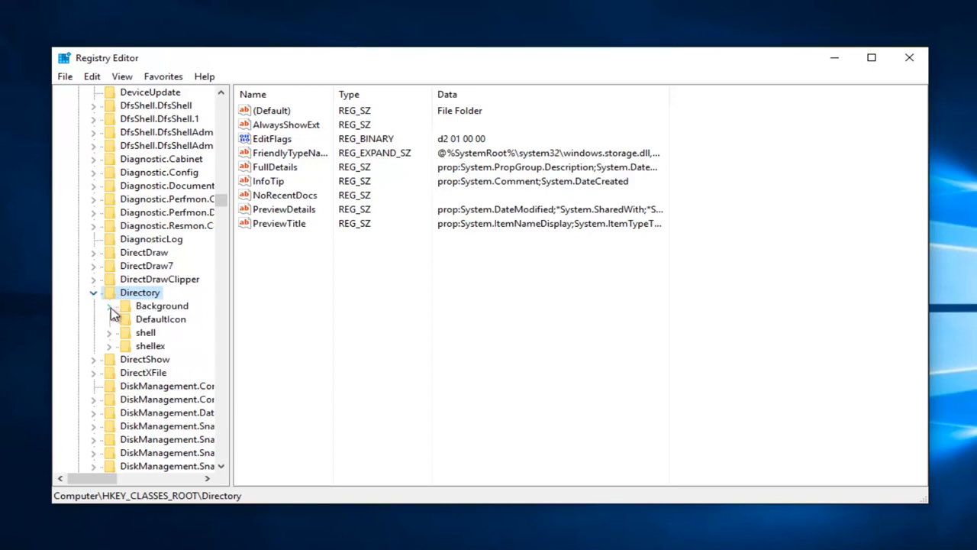
left_click(110, 305)
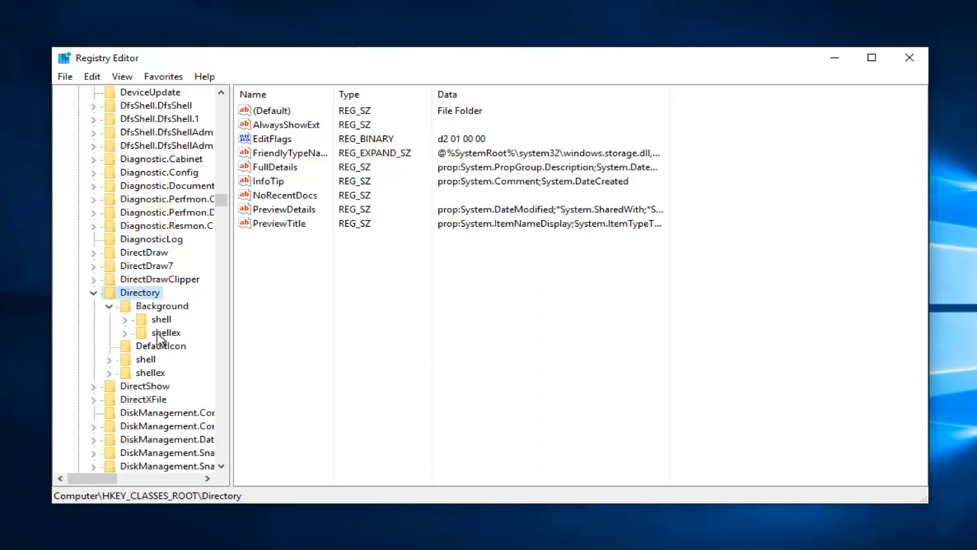
left_click(125, 333)
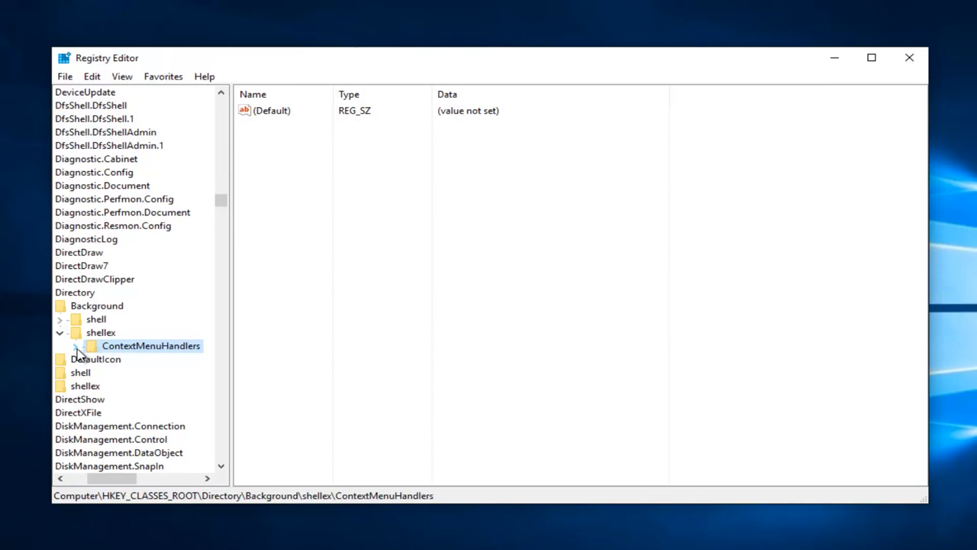
left_click(76, 345)
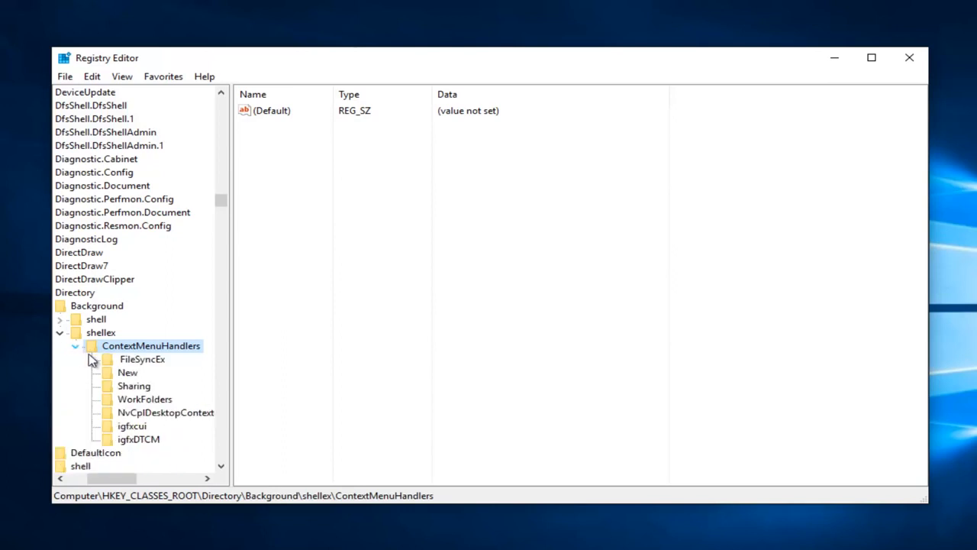
scroll("down", 3)
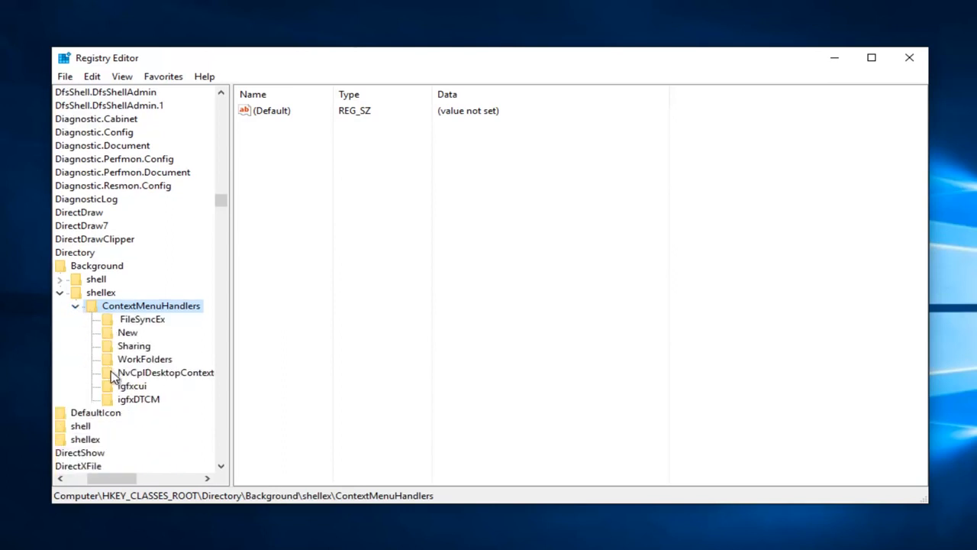
mouse_move(159, 404)
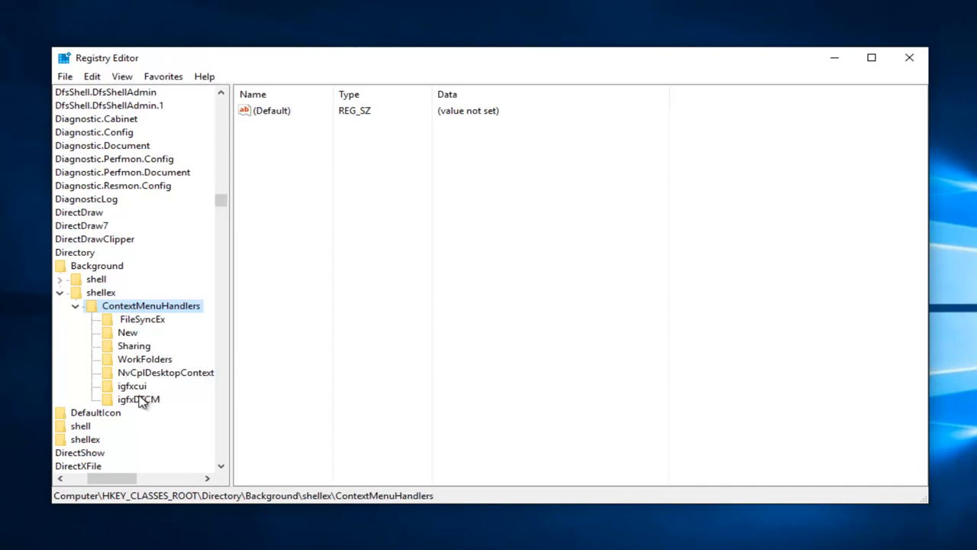
mouse_move(132, 390)
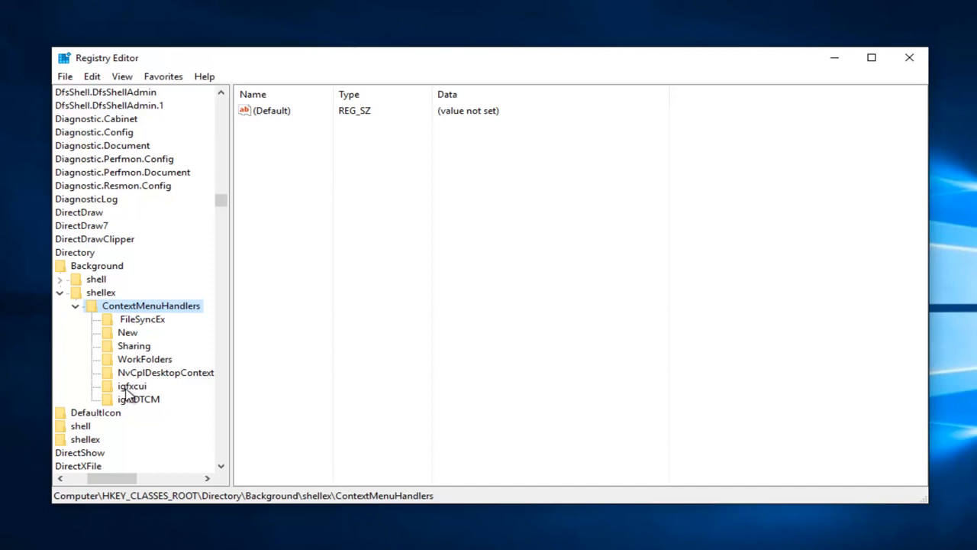
mouse_move(126, 409)
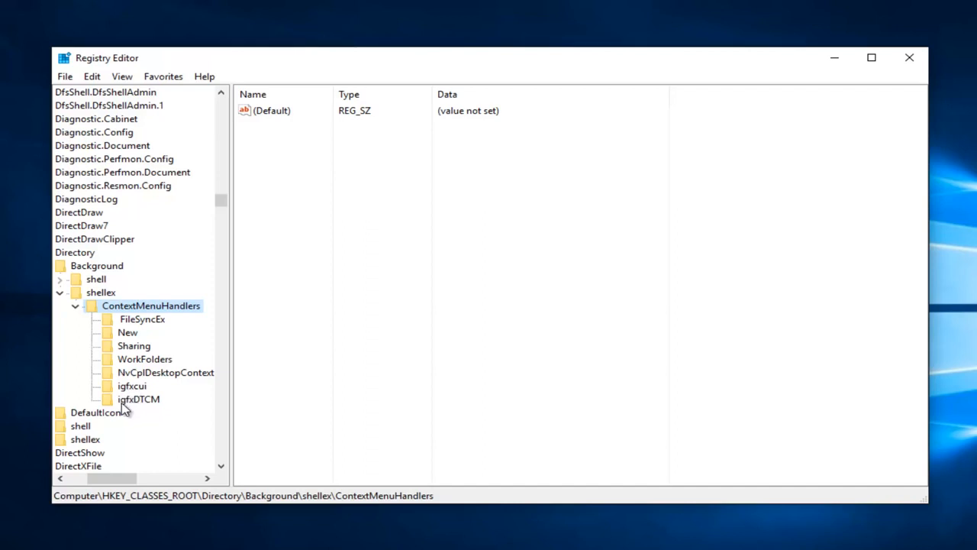
mouse_move(129, 391)
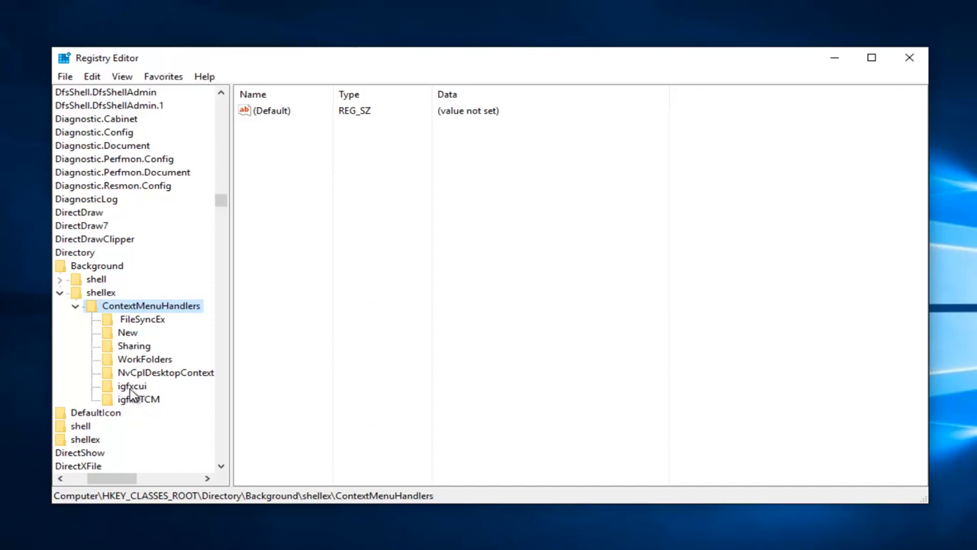
mouse_move(125, 381)
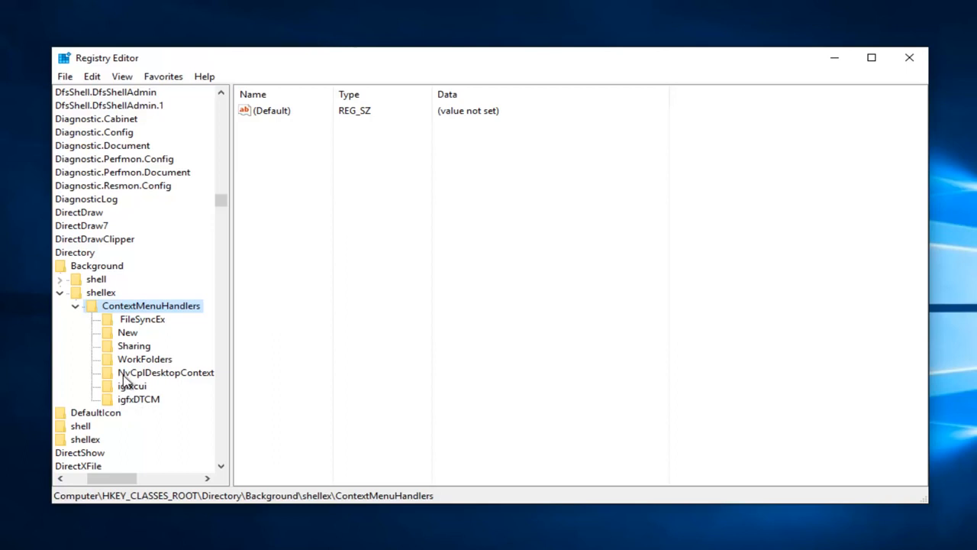
mouse_move(138, 381)
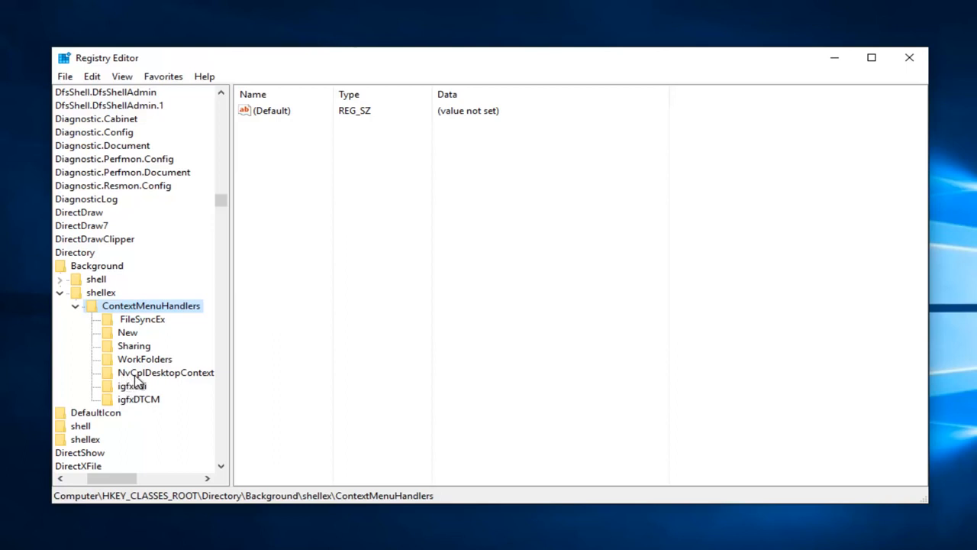
mouse_move(165, 378)
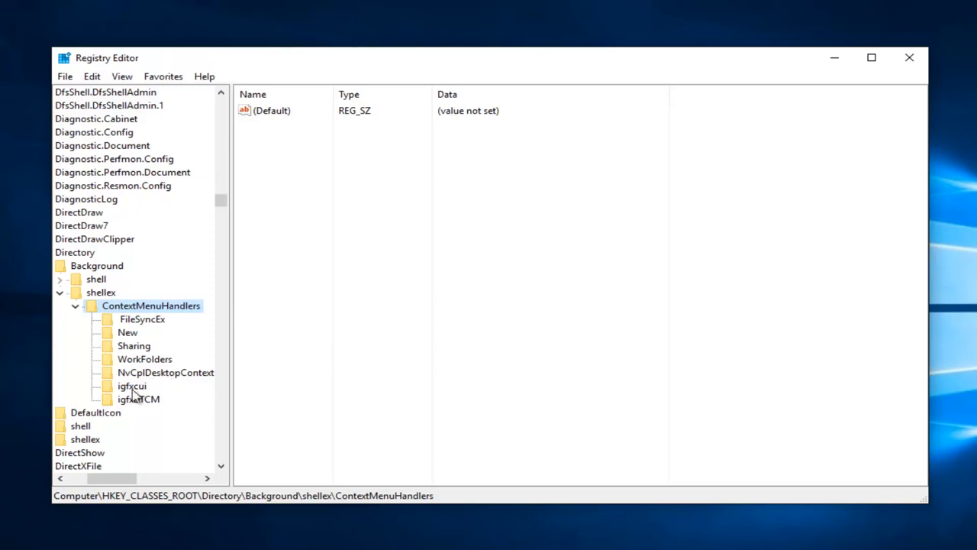
mouse_move(128, 399)
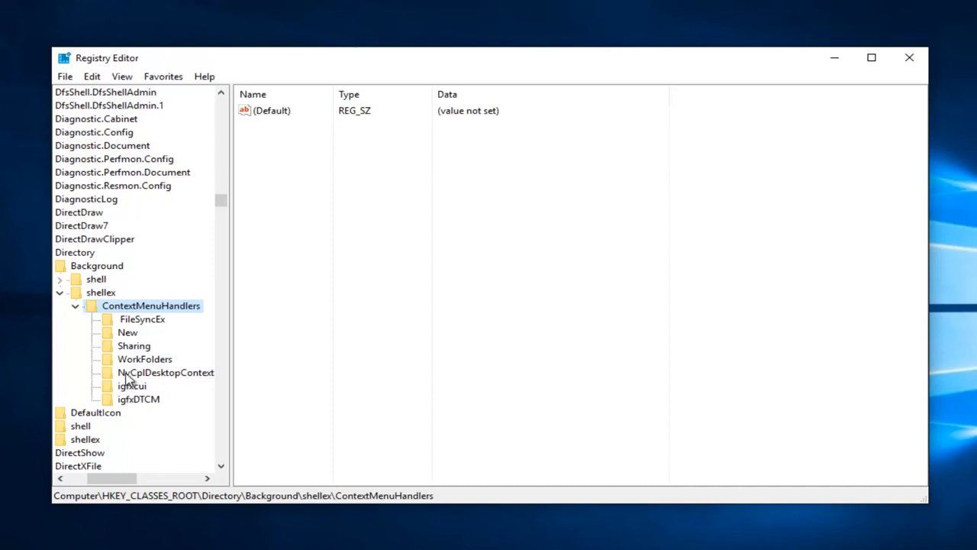
mouse_move(136, 398)
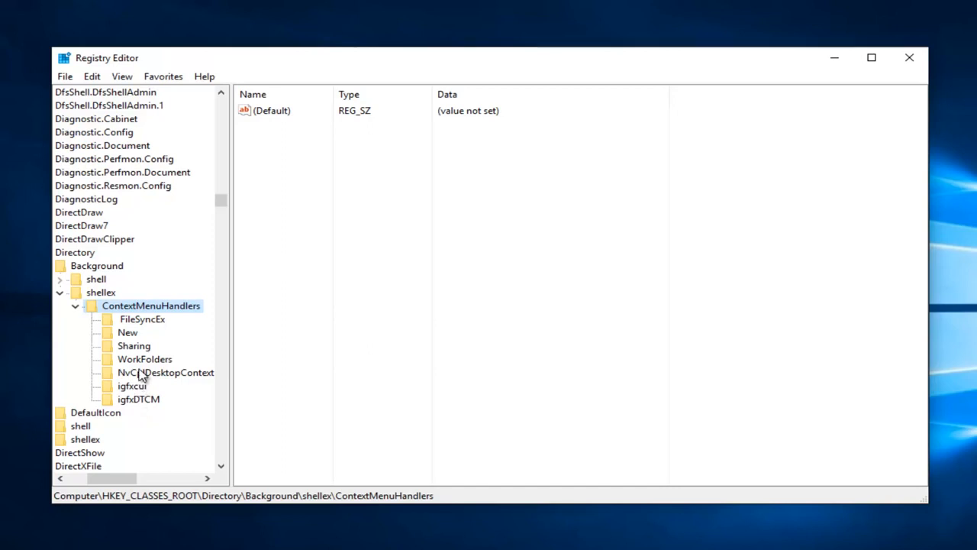
mouse_move(126, 405)
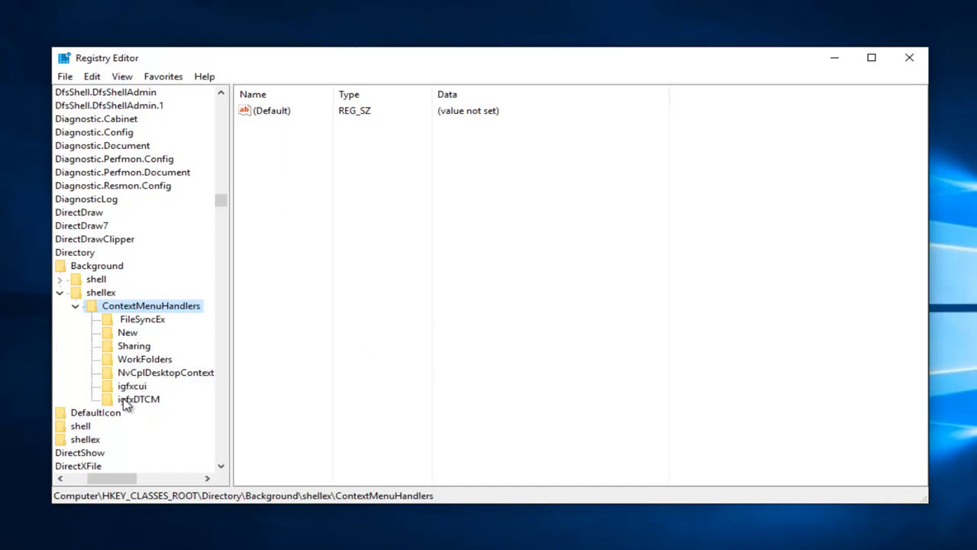
Delete the NvCplDesktopContext and igfxcui keys with confirmation, then close Registry Editor.
right_click(165, 372)
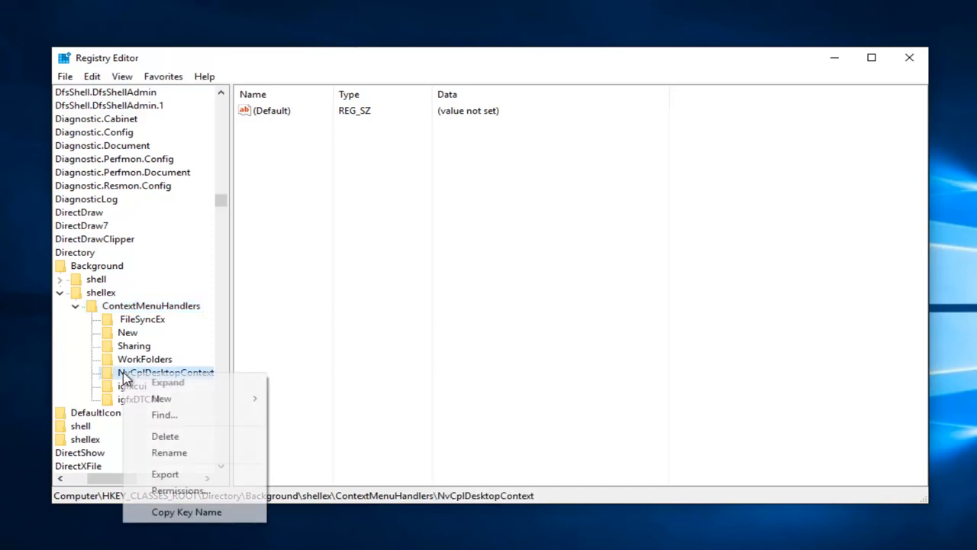
left_click(165, 437)
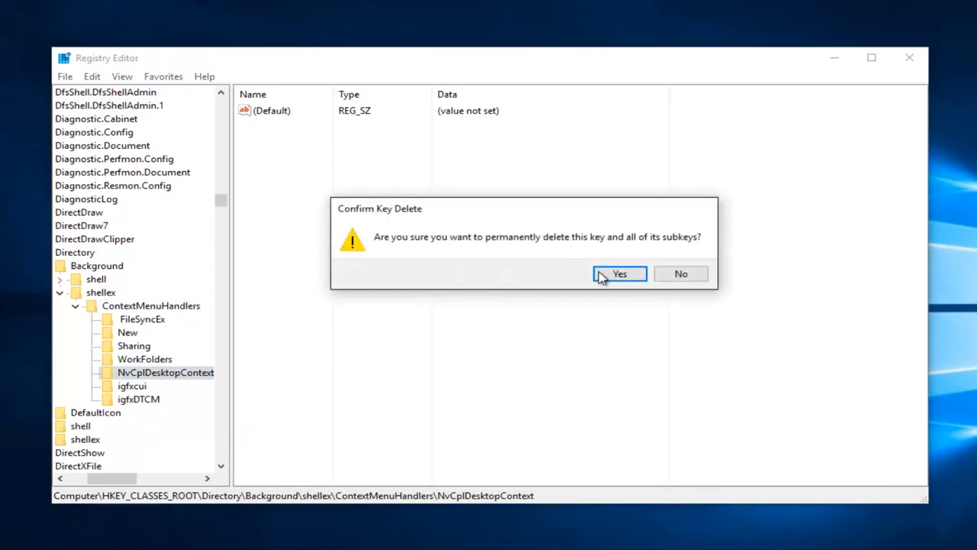
left_click(620, 274)
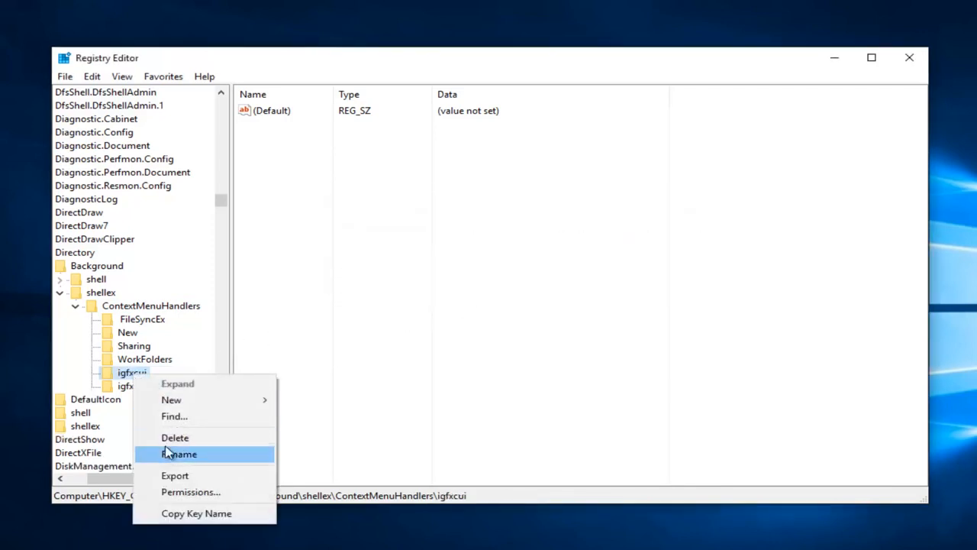
left_click(174, 437)
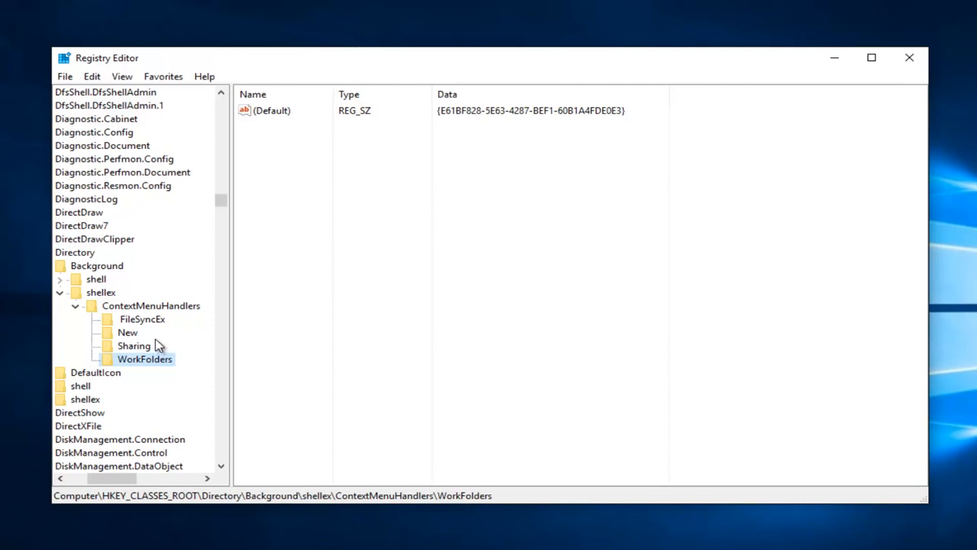
left_click(911, 58)
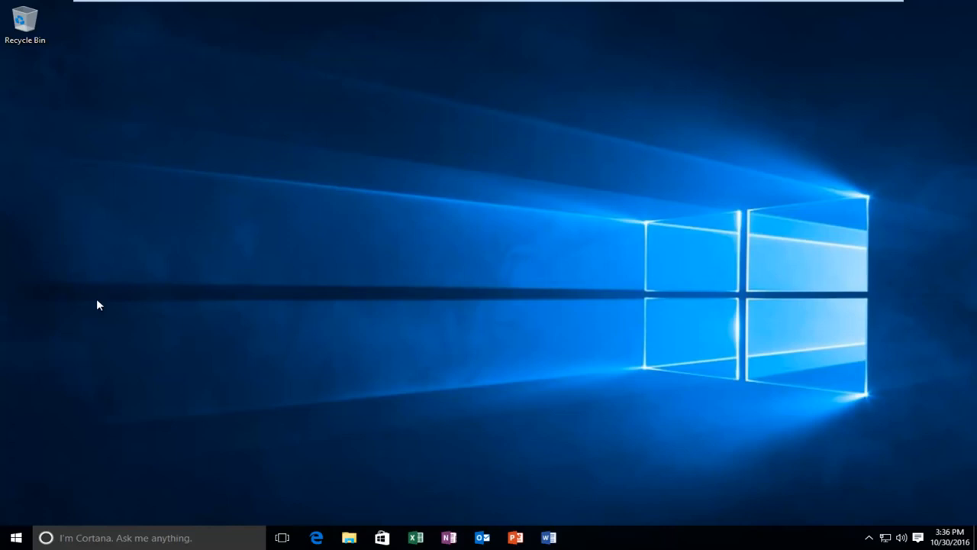
mouse_move(186, 287)
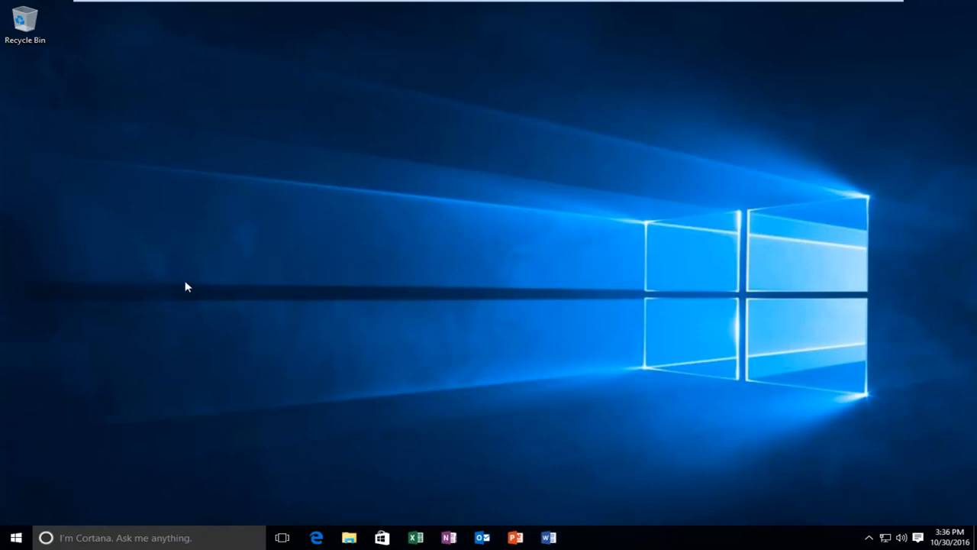
mouse_move(165, 212)
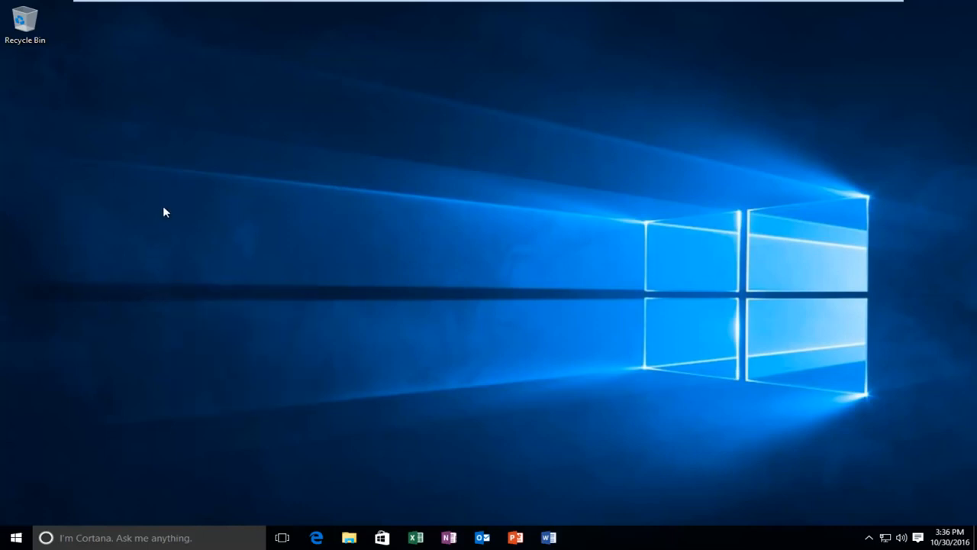
mouse_move(160, 214)
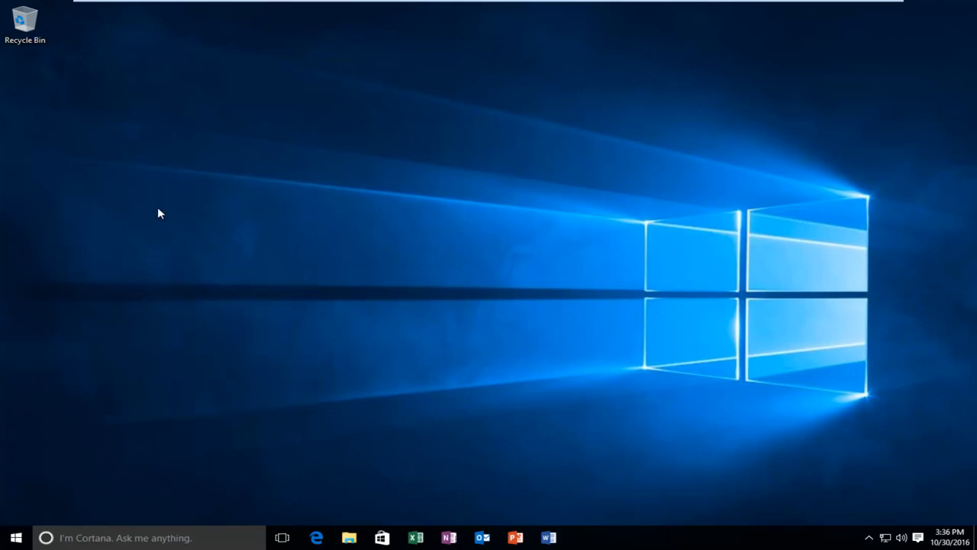